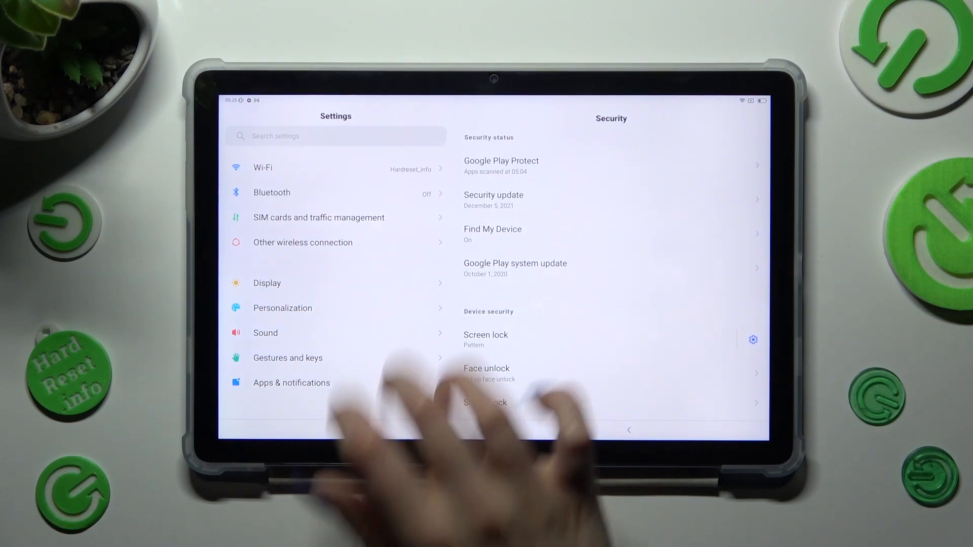
# Open the Bluetooth settings page and switch Bluetooth on
pyautogui.click(271, 192)
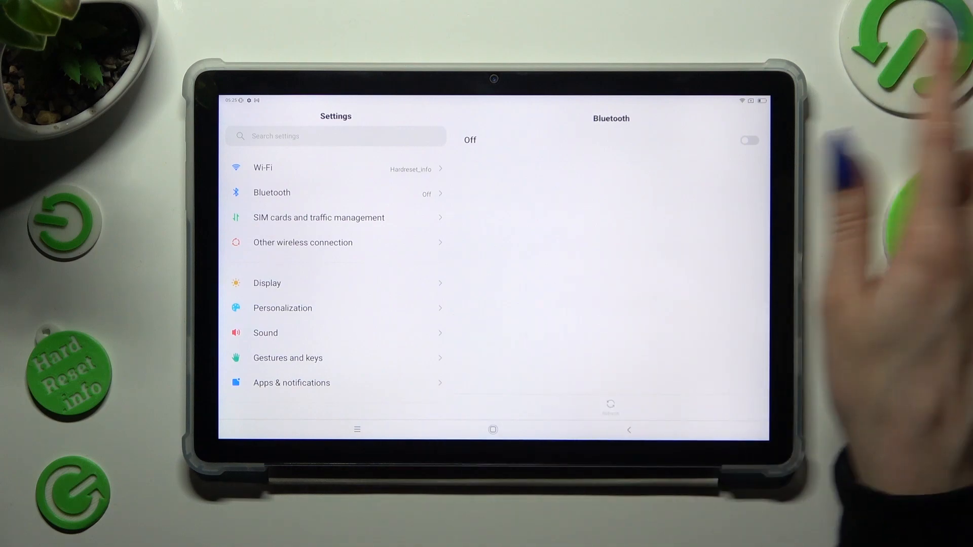
pyautogui.click(749, 140)
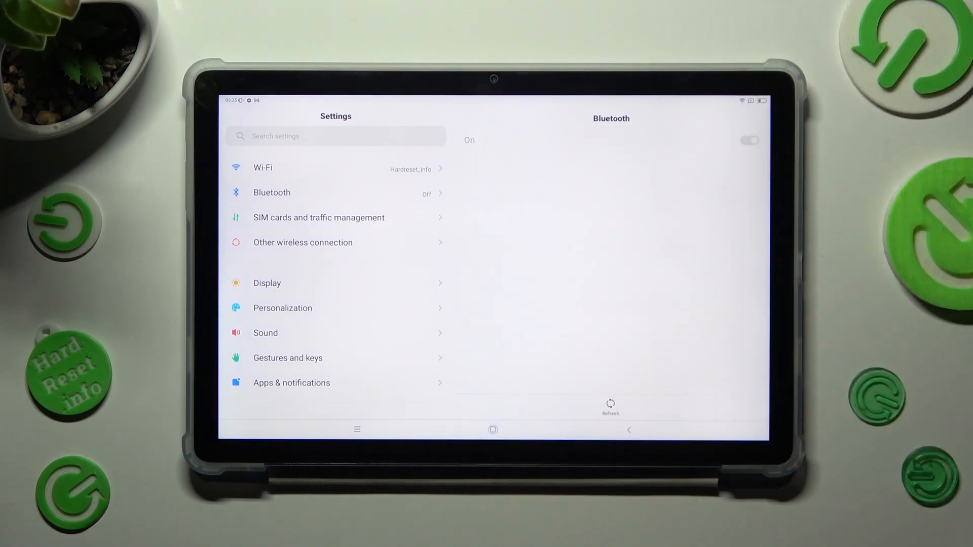
# Start pairing with Galaxy J5 from the Available devices list
pyautogui.click(749, 139)
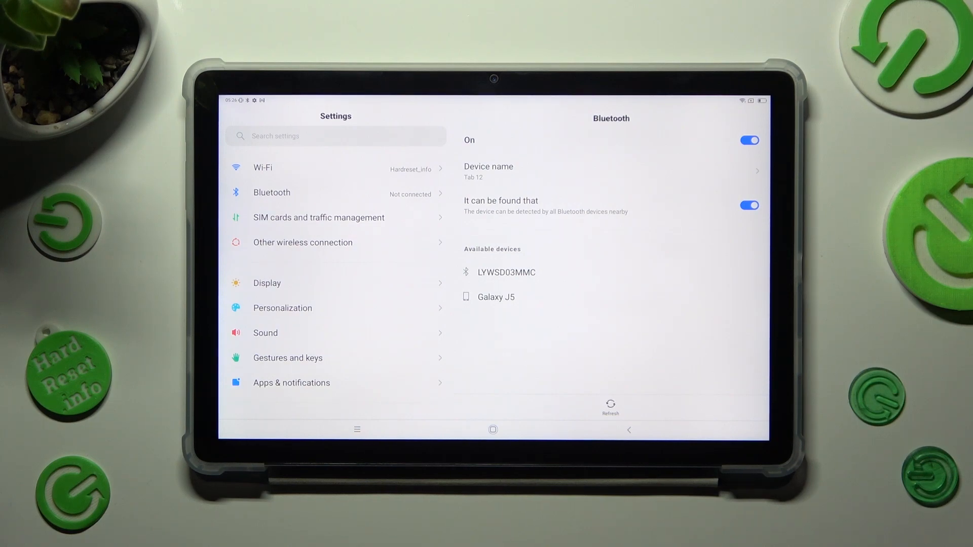
pyautogui.click(497, 297)
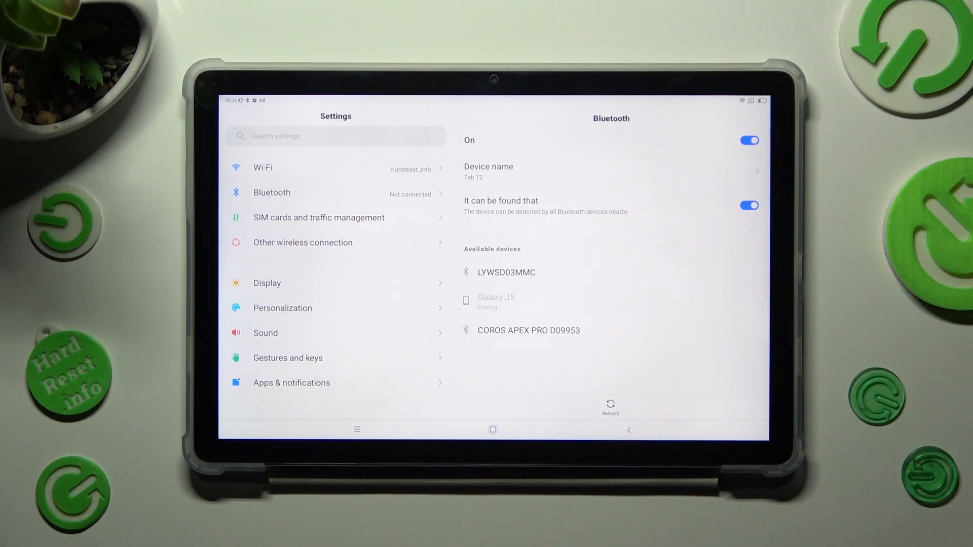
# Accept the Pair with Galaxy J5? request so the devices pair
pyautogui.click(495, 302)
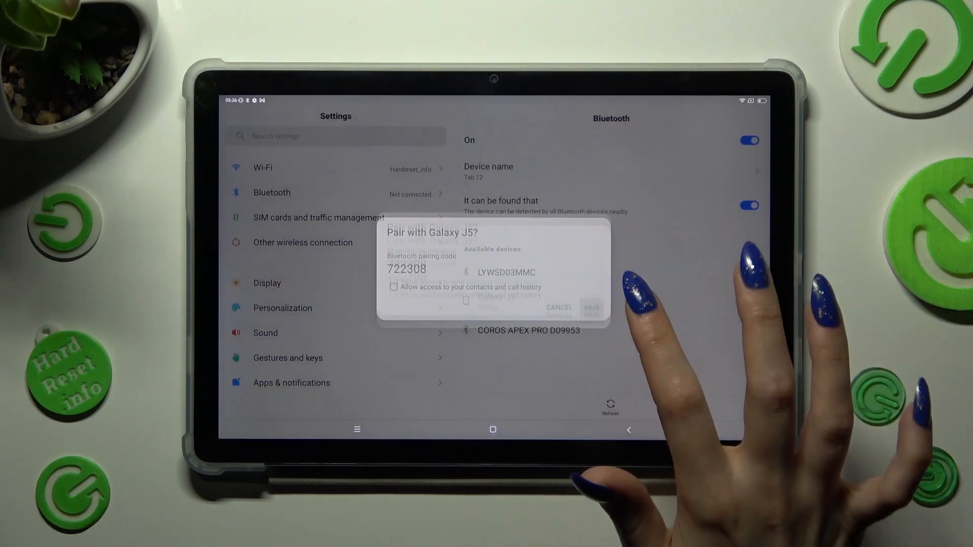
pyautogui.click(591, 308)
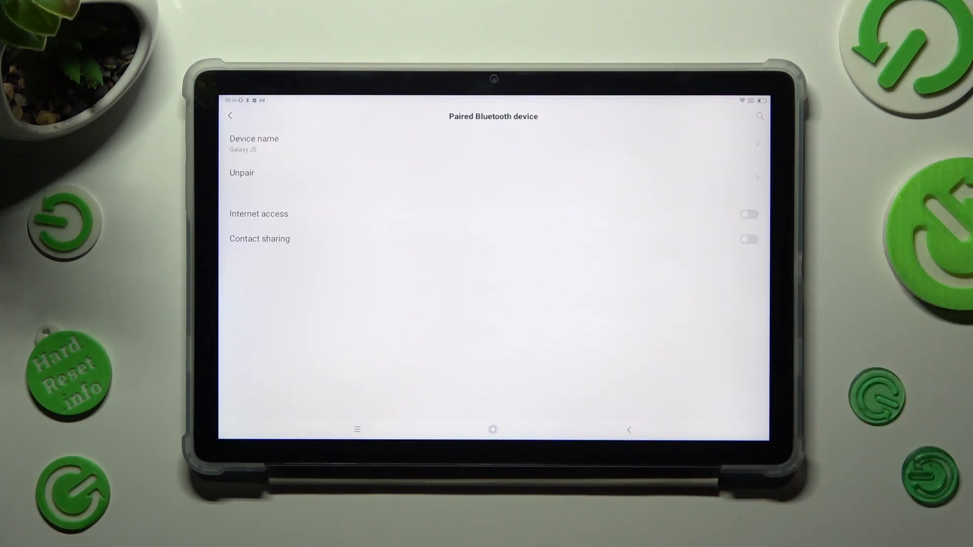
# Unpair Galaxy J5 and confirm Forget device
pyautogui.click(241, 172)
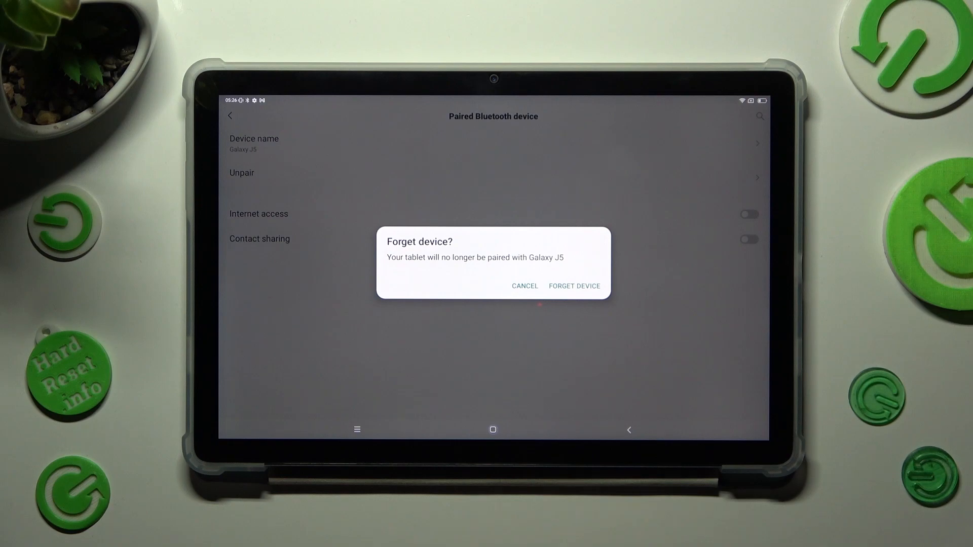
pyautogui.click(573, 286)
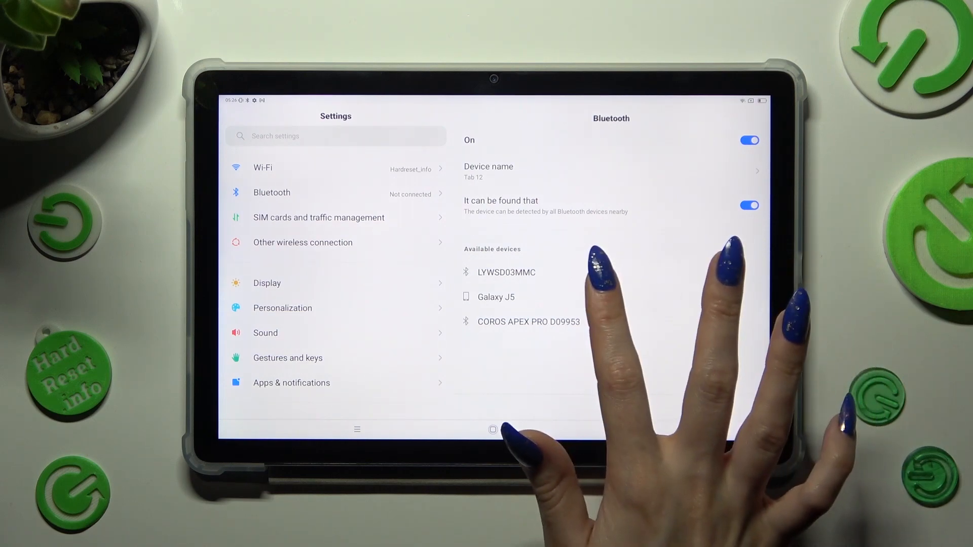
# Select Galaxy J5 again to bring up the pairing request with code 262451
pyautogui.click(495, 296)
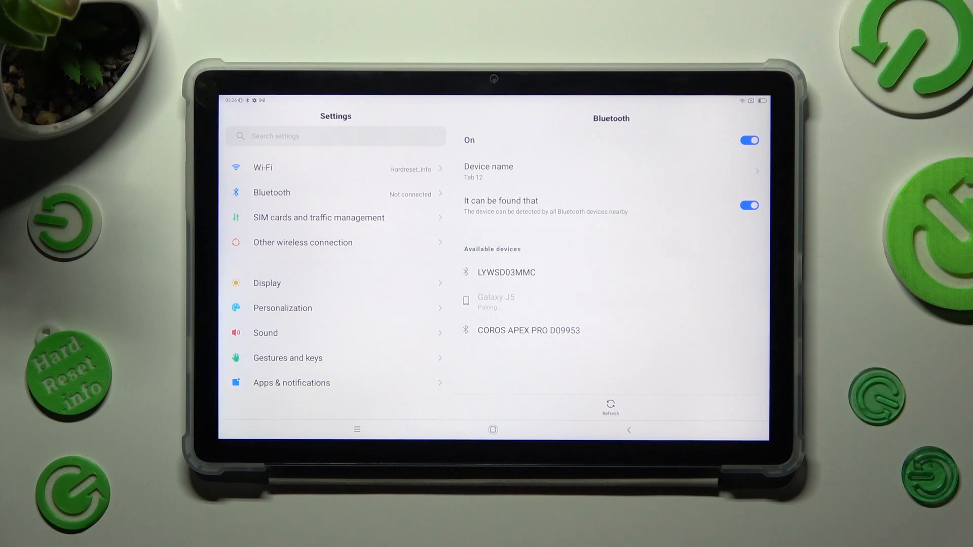
pyautogui.click(495, 302)
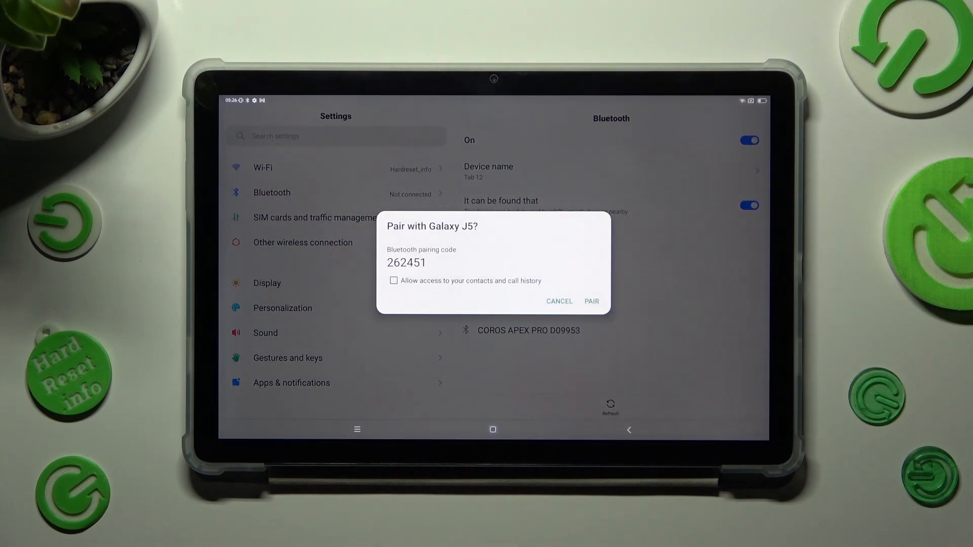